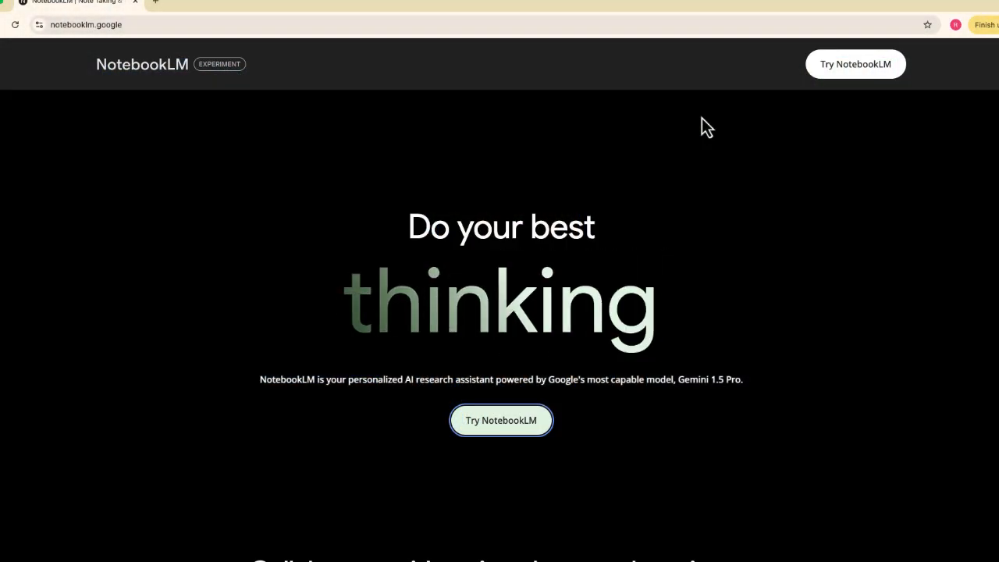
Enter NotebookLM from the landing page to reach The Death of Edmodo notebook.
left_click(500, 419)
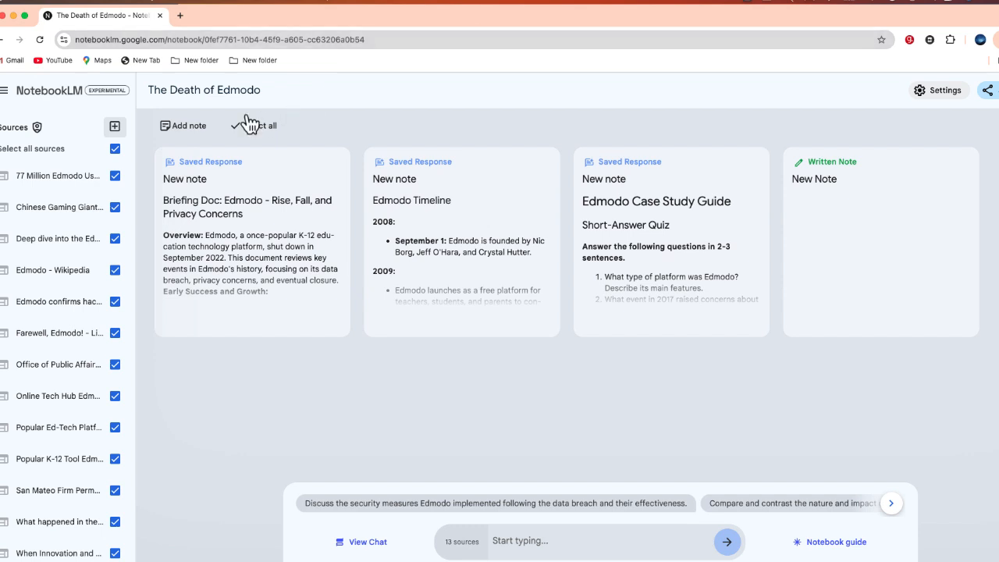
mouse_move(58, 238)
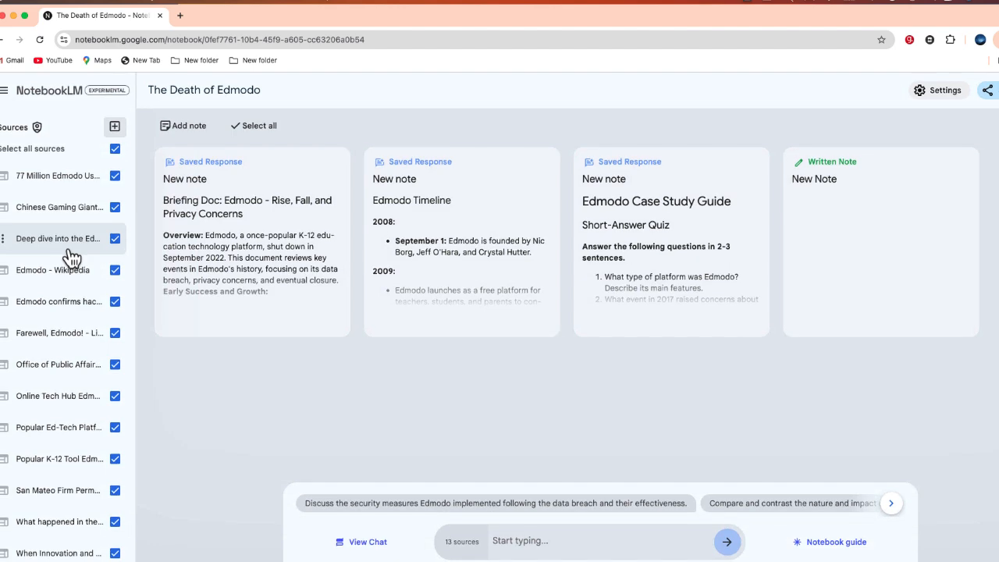
Open the Add sources dialog for the Edmodo notebook (13 of 50 sources).
left_click(114, 126)
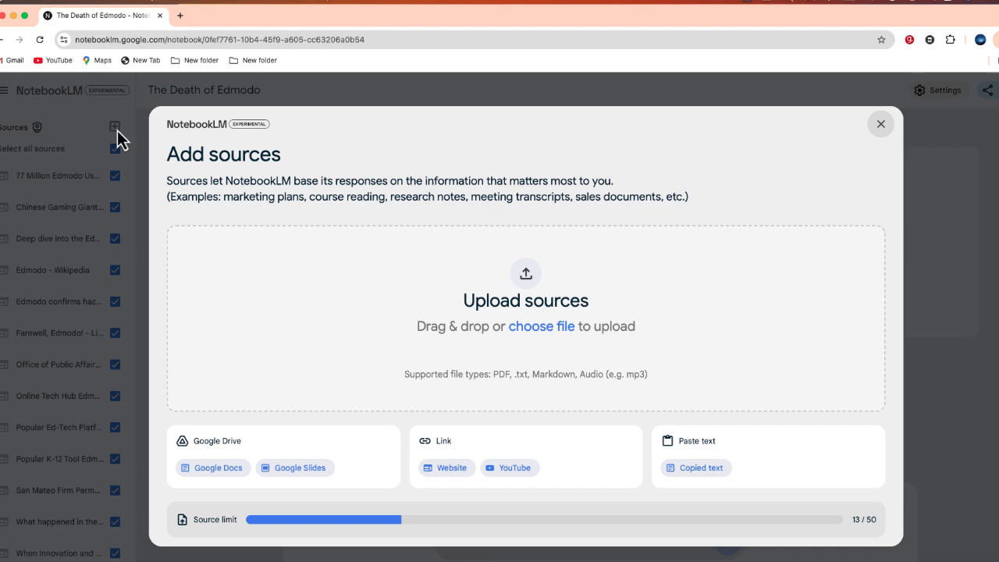
mouse_move(927, 148)
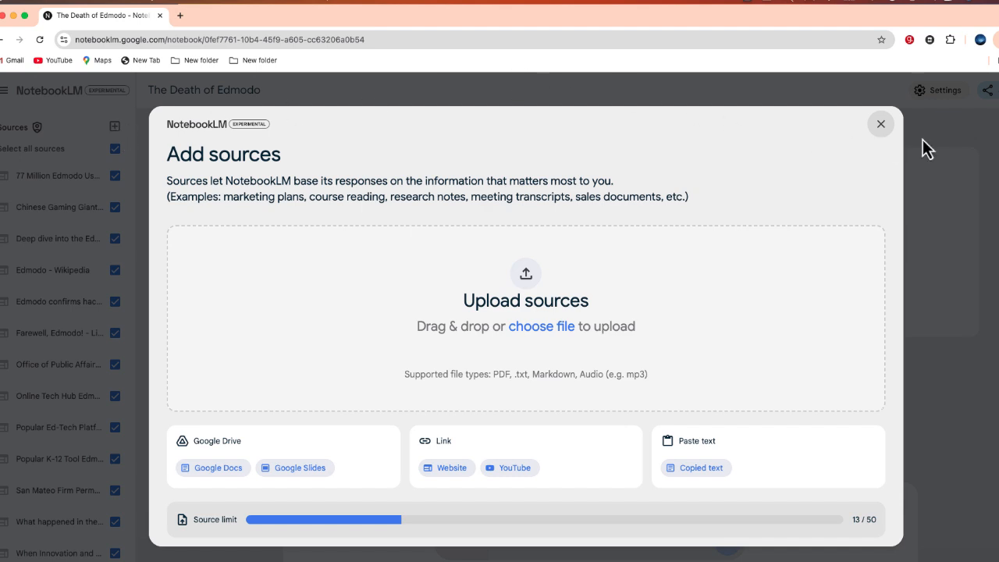
Dismiss the Add sources dialog, keeping the notebook at 13 sources.
left_click(880, 123)
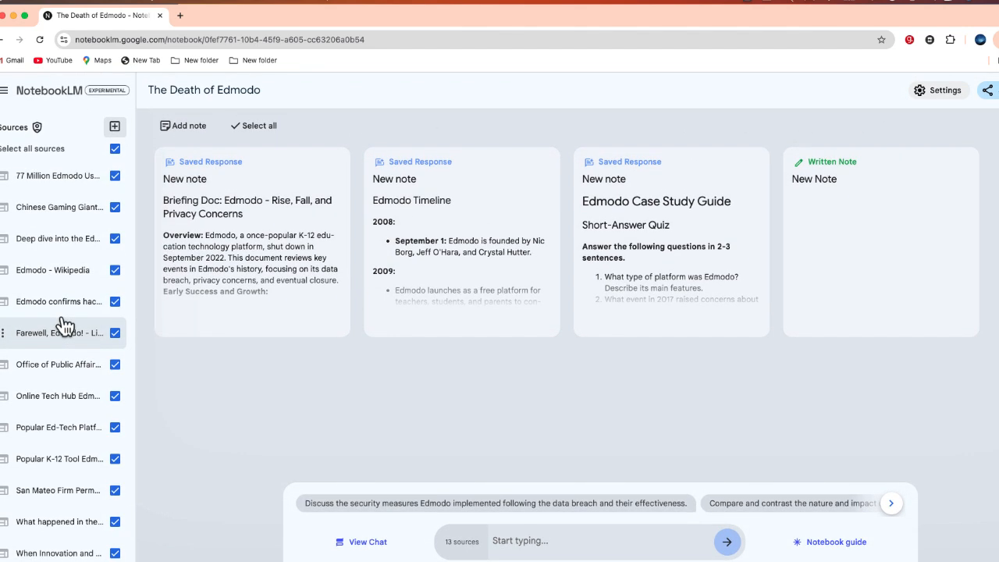
mouse_move(193, 394)
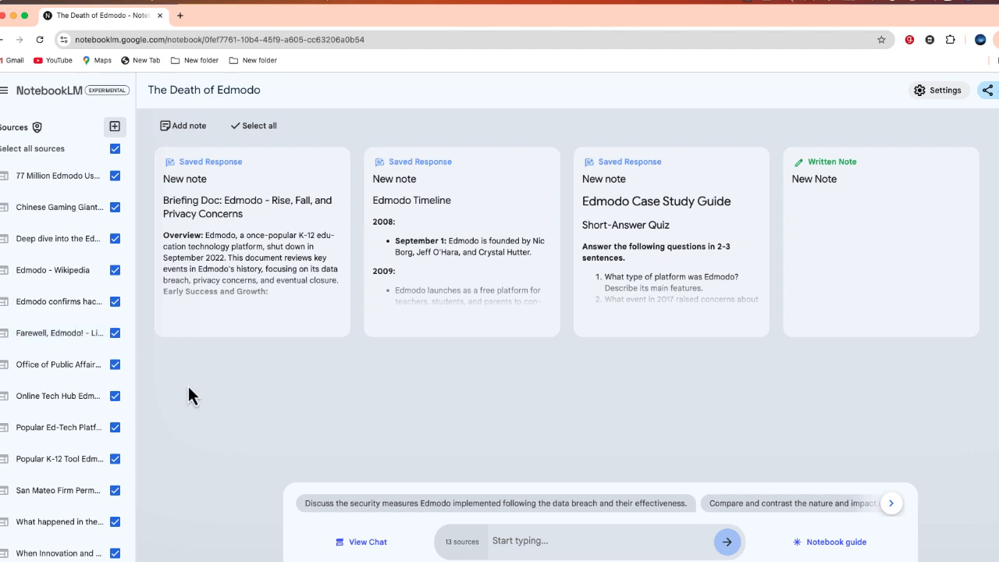
Show the Notebook guide with the Edmodo summary, Audio Overview and suggested questions.
left_click(835, 541)
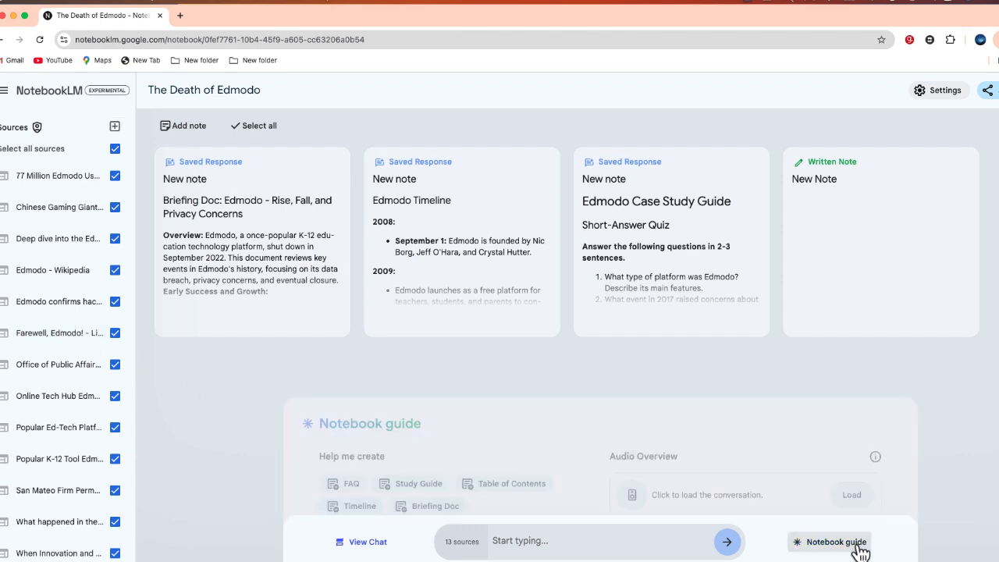
left_click(829, 542)
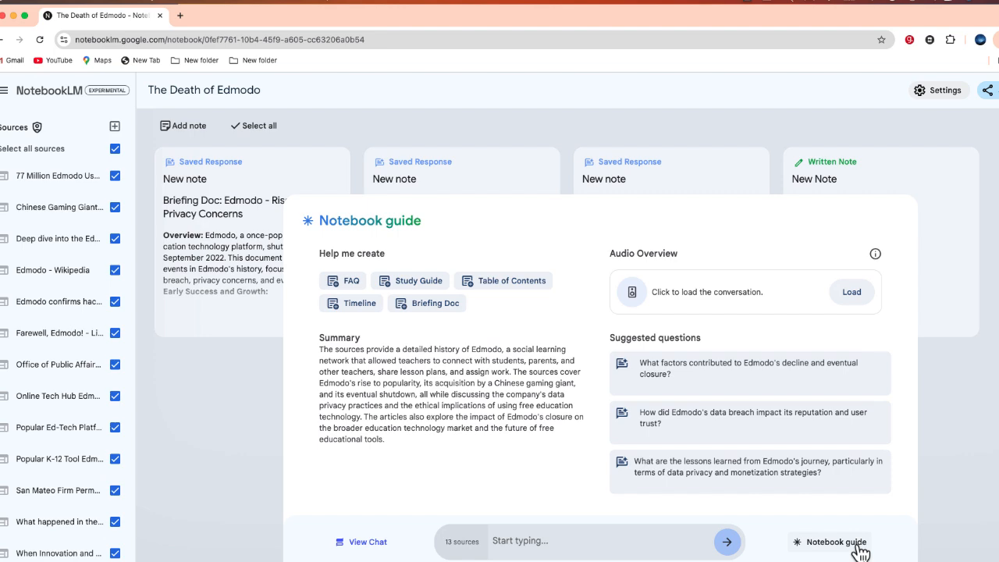
mouse_move(566, 309)
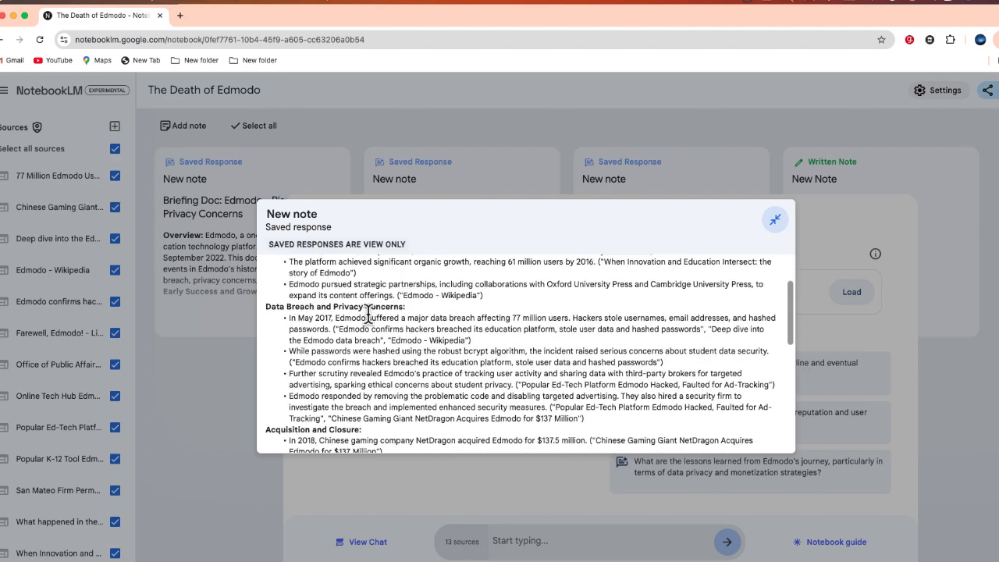
Expand and scroll through the Edmodo study guide and timeline notes, then collapse them.
scroll("down", 3)
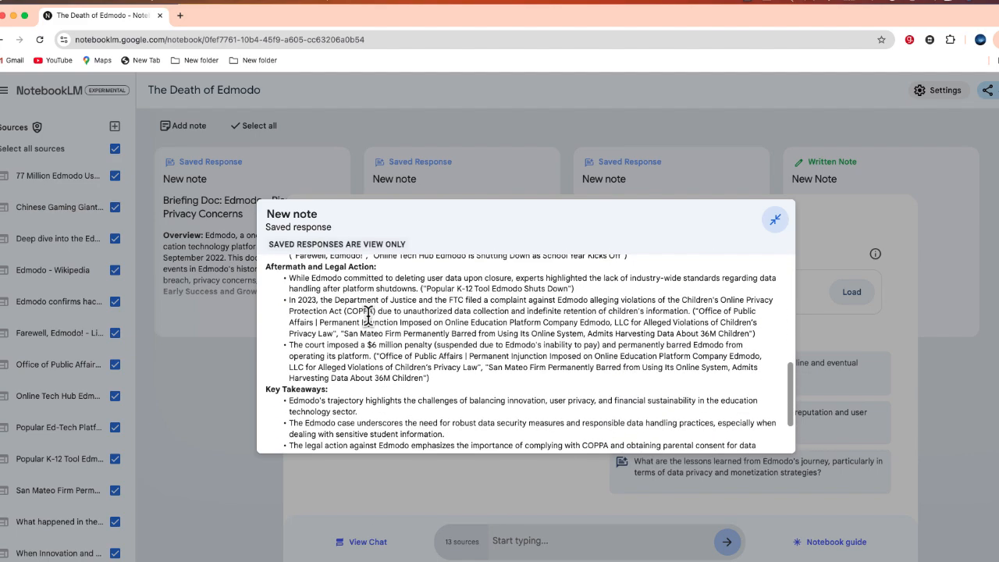
left_click(775, 219)
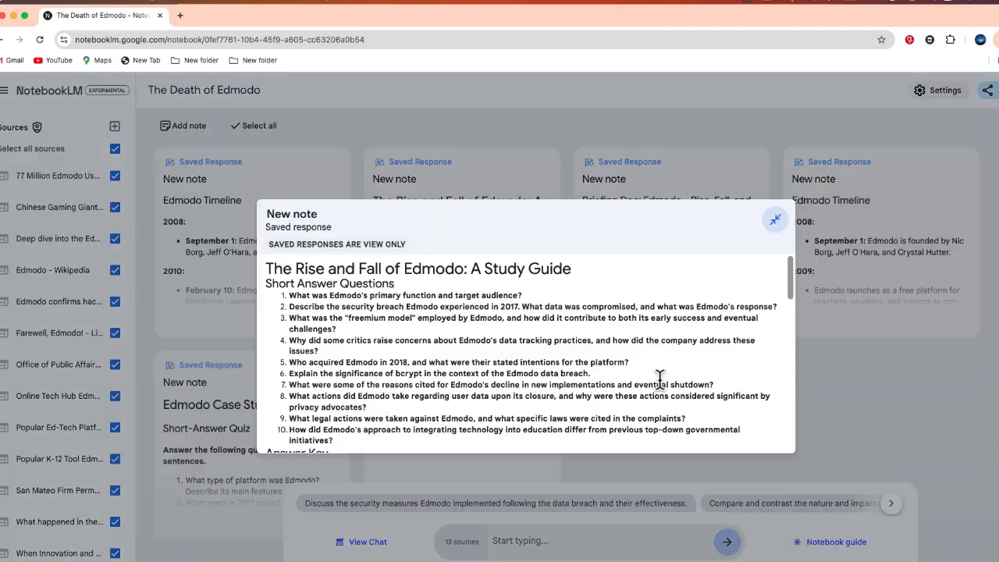
scroll("down", 3)
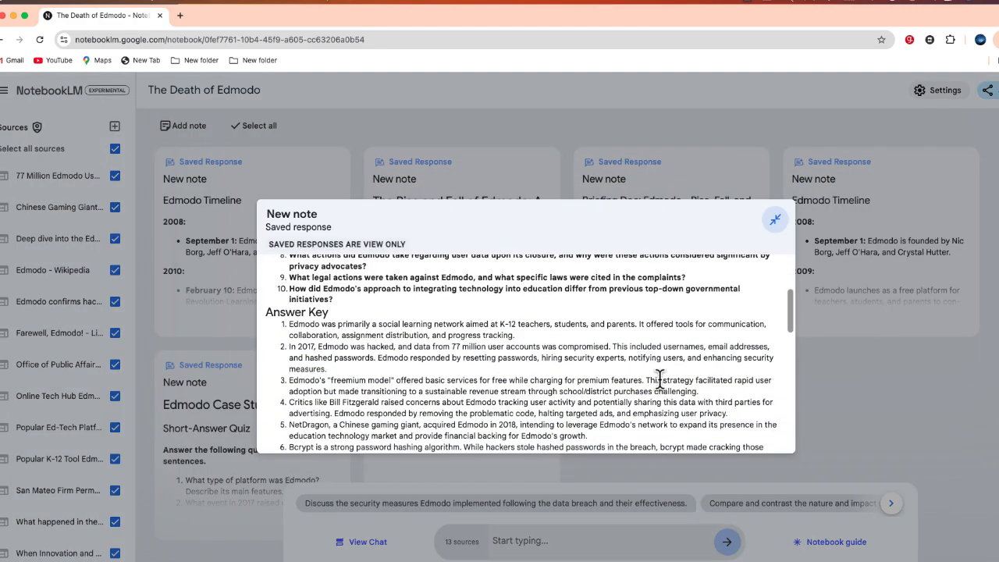
scroll("up", 3)
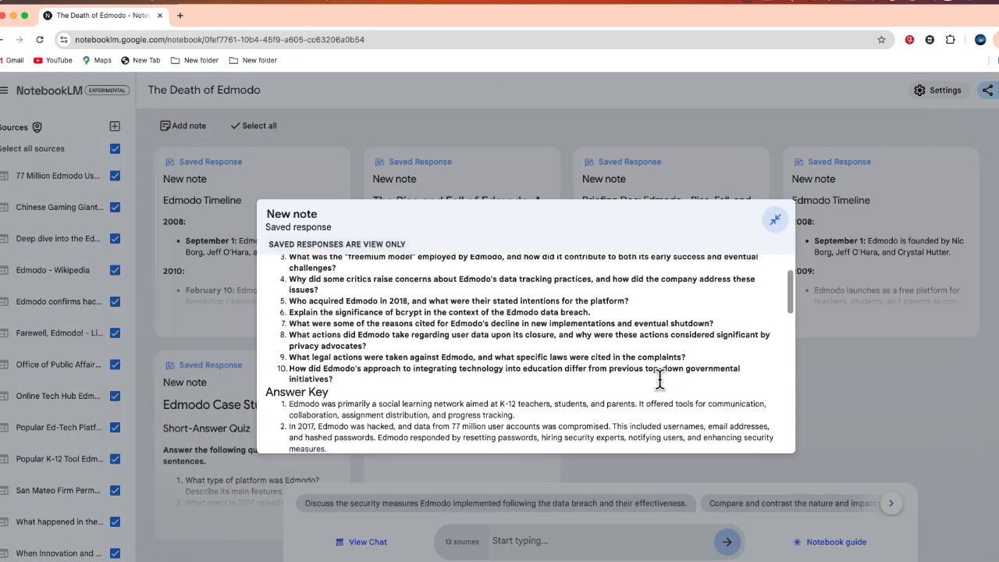
scroll("up", 3)
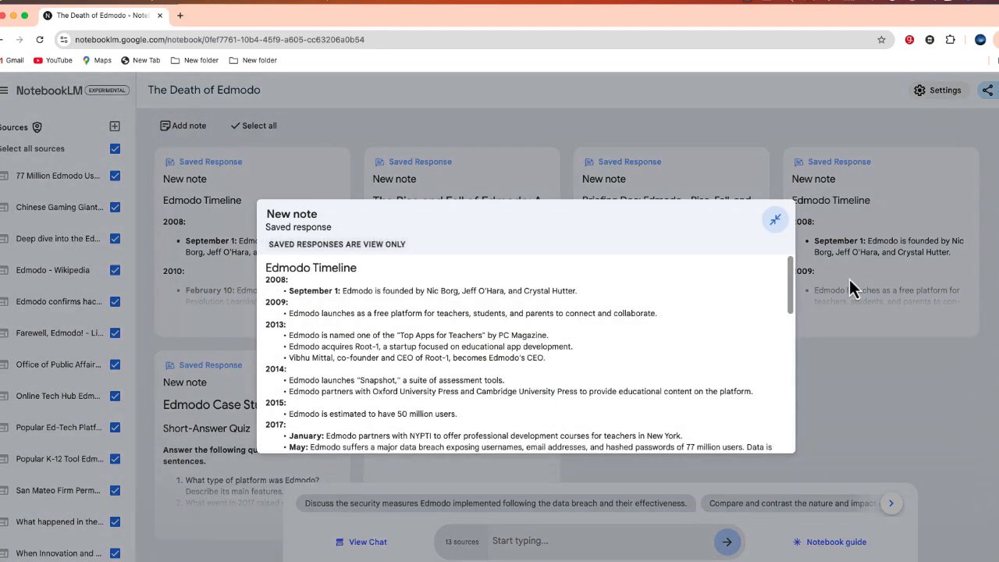
scroll("down", 3)
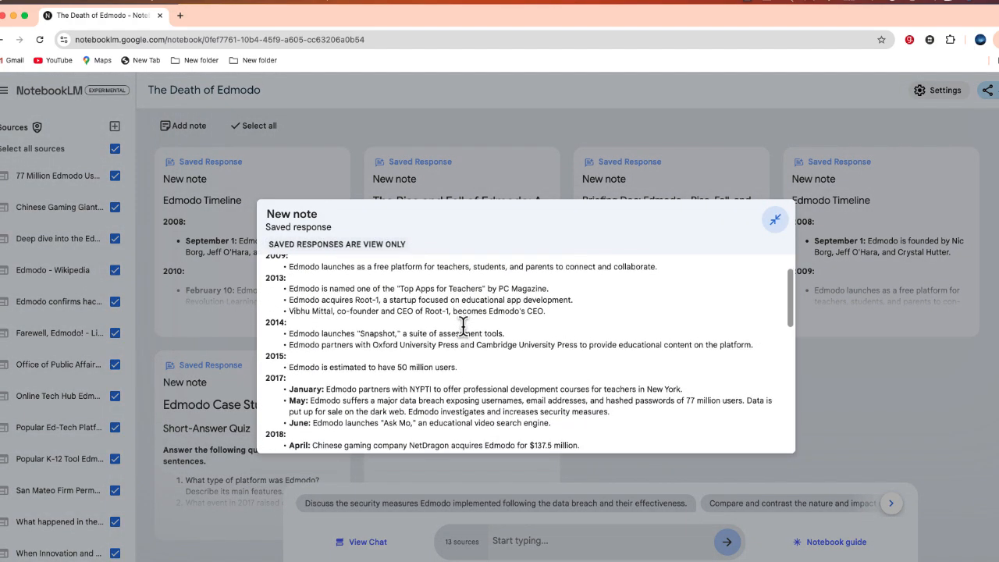
scroll("down", 3)
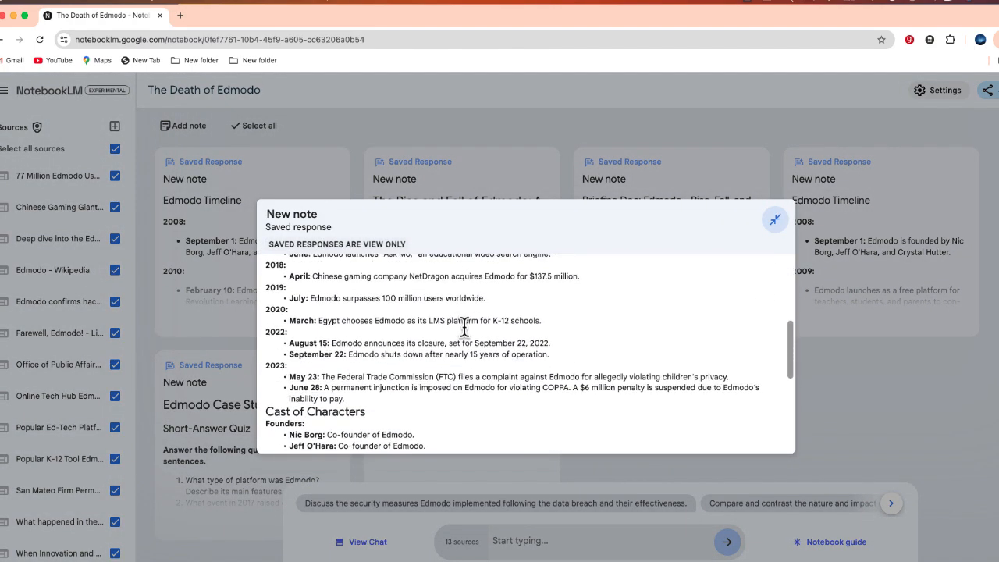
scroll("up", 3)
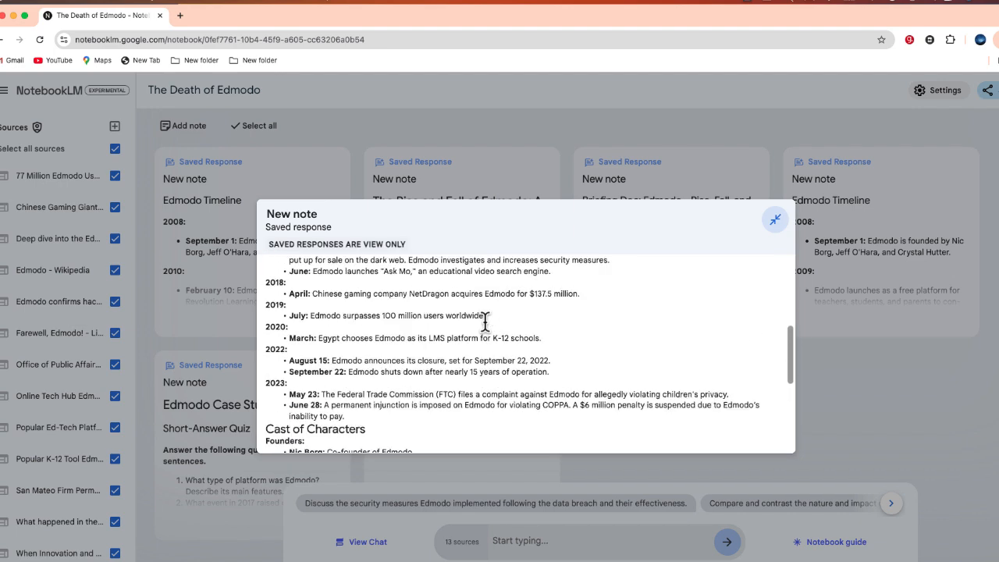
left_click(775, 219)
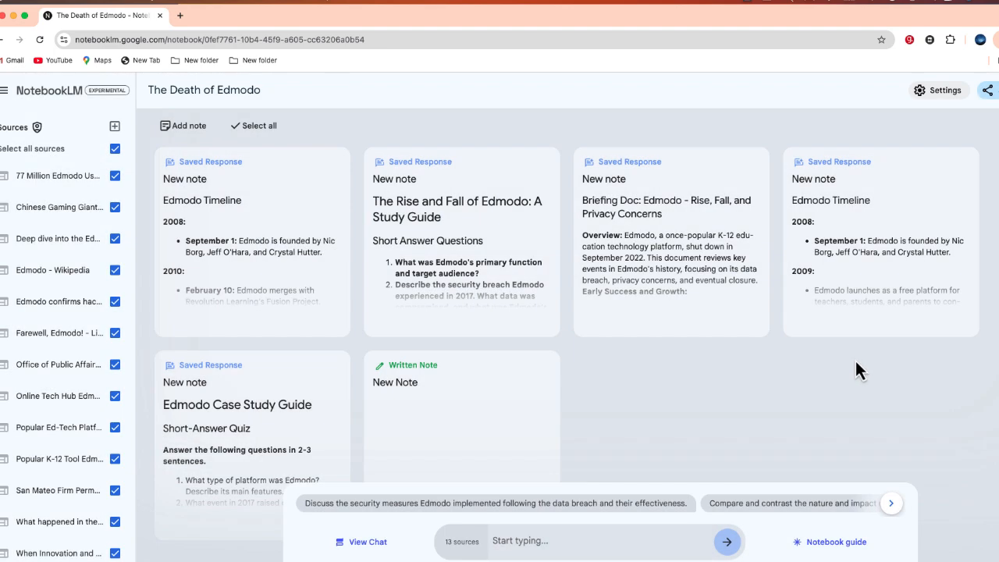
Reopen the Notebook guide and load the 6:42 Audio Overview for The Death of Edmodo.
left_click(836, 542)
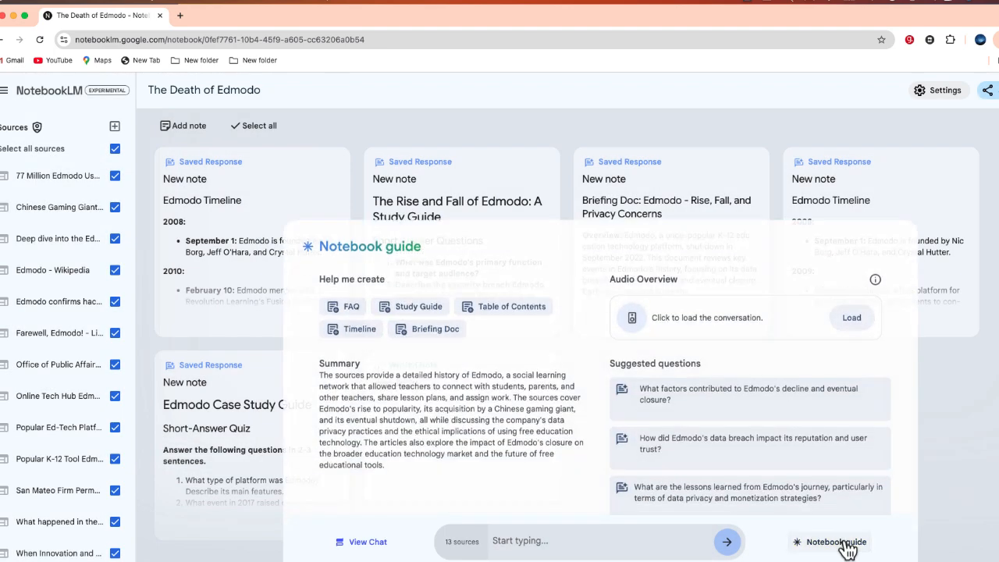
left_click(851, 317)
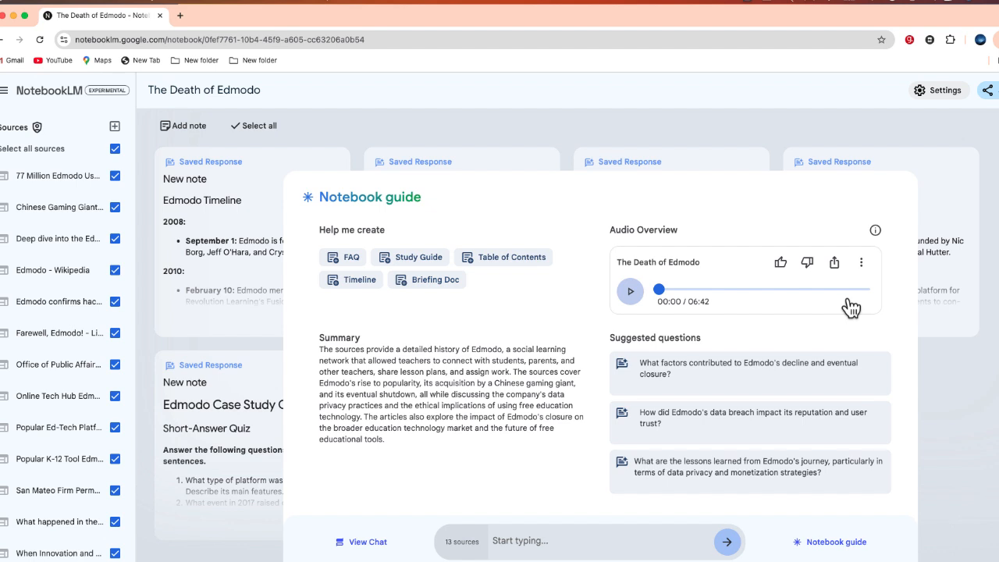
mouse_move(716, 304)
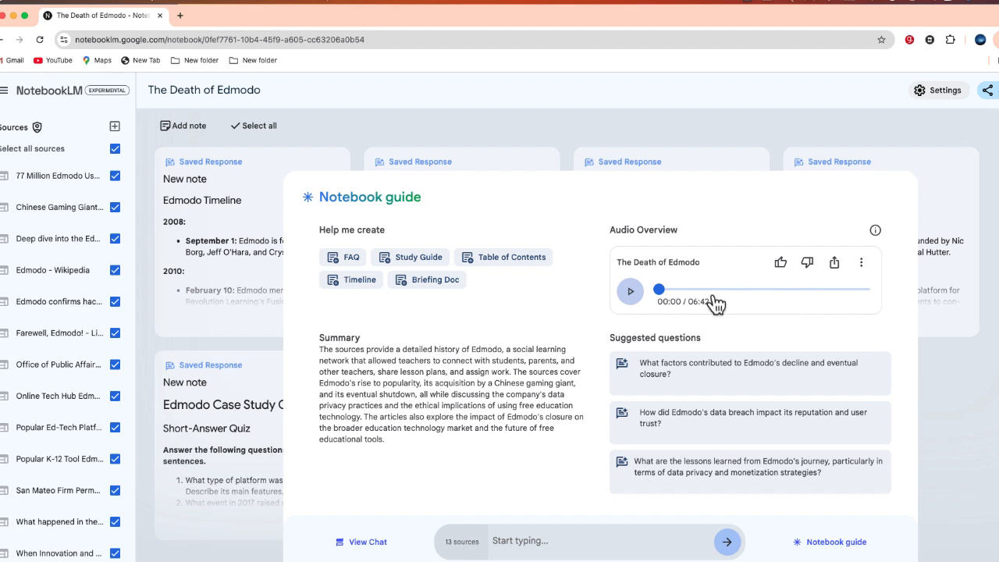
mouse_move(708, 310)
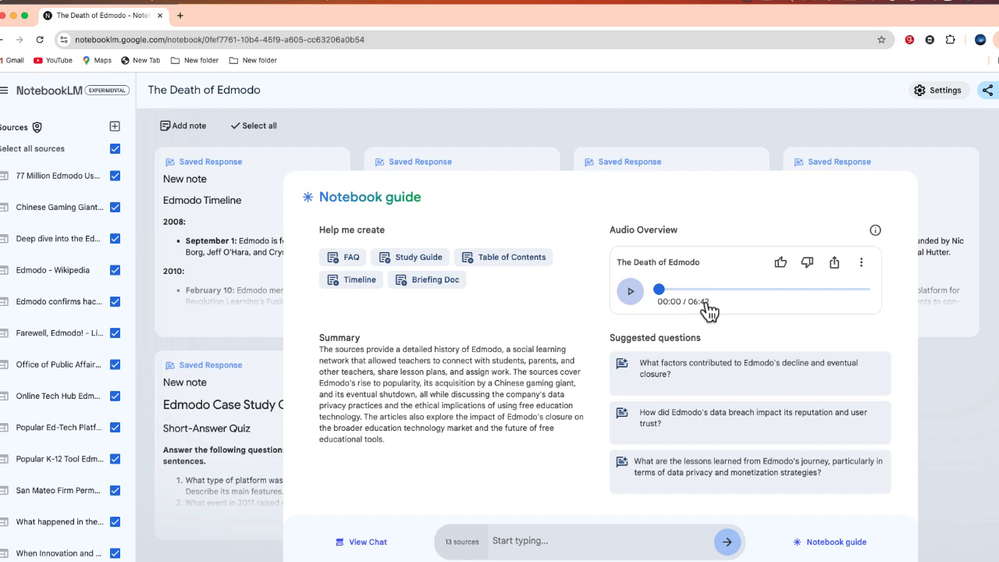
mouse_move(741, 311)
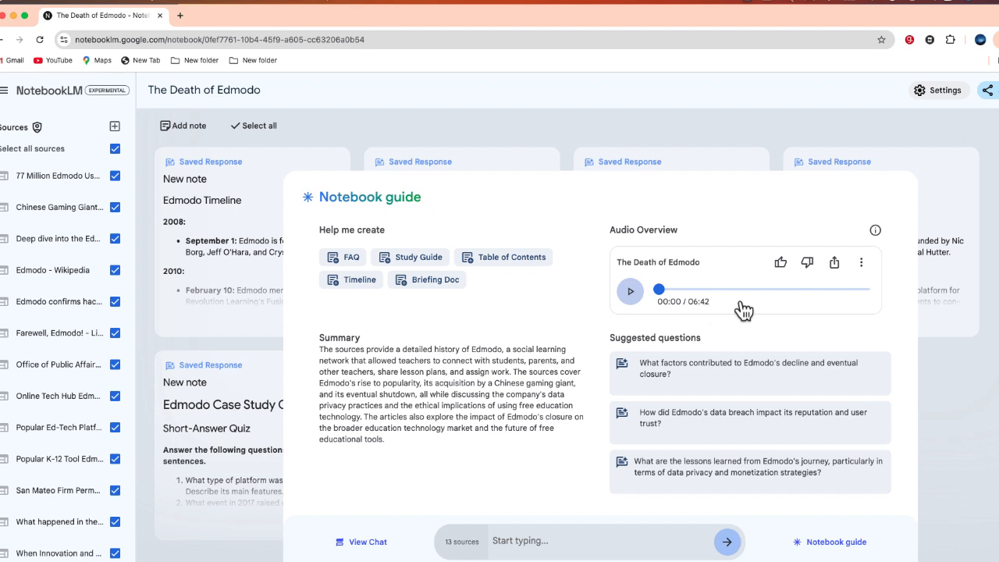
Download the Audio Overview file from the player's options menu.
left_click(862, 262)
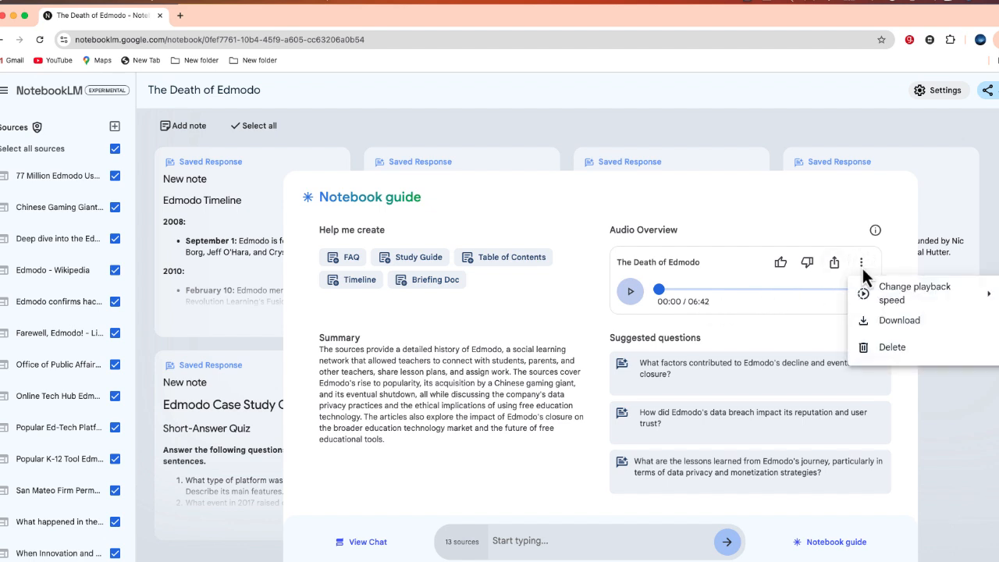
mouse_move(899, 320)
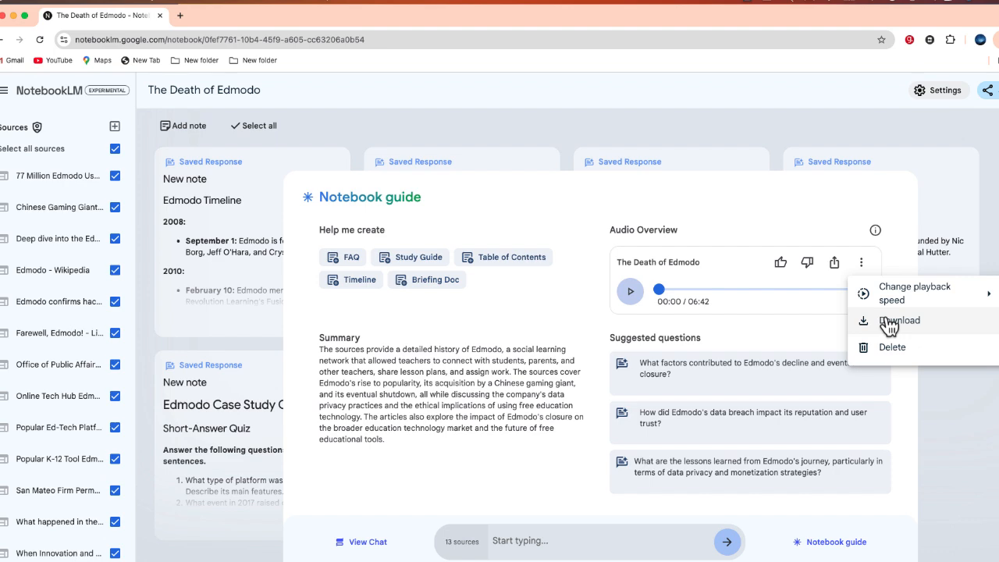
left_click(367, 11)
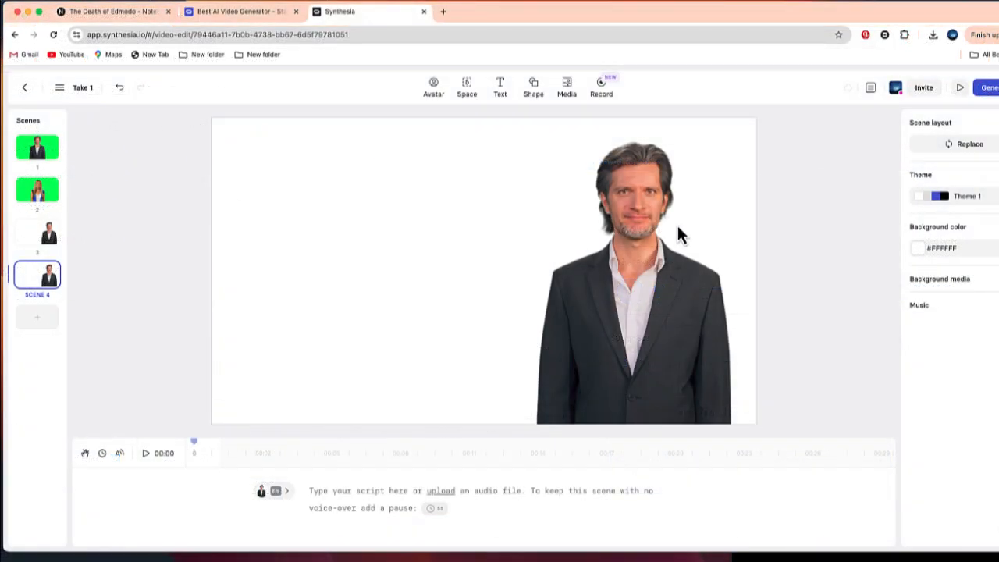
mouse_move(658, 252)
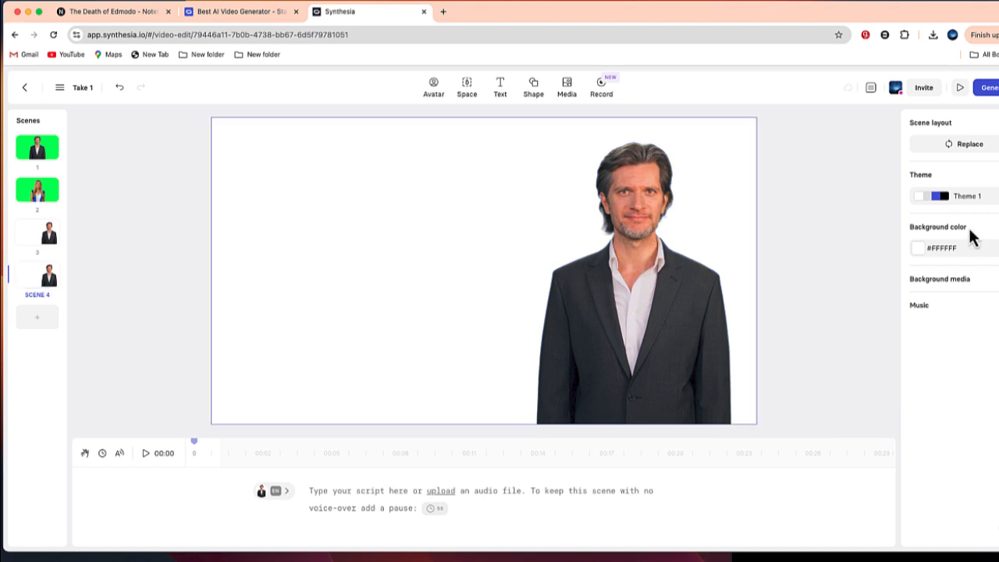
Set scene 4's background colour to green #23FF41 and select its presenter.
left_click(918, 248)
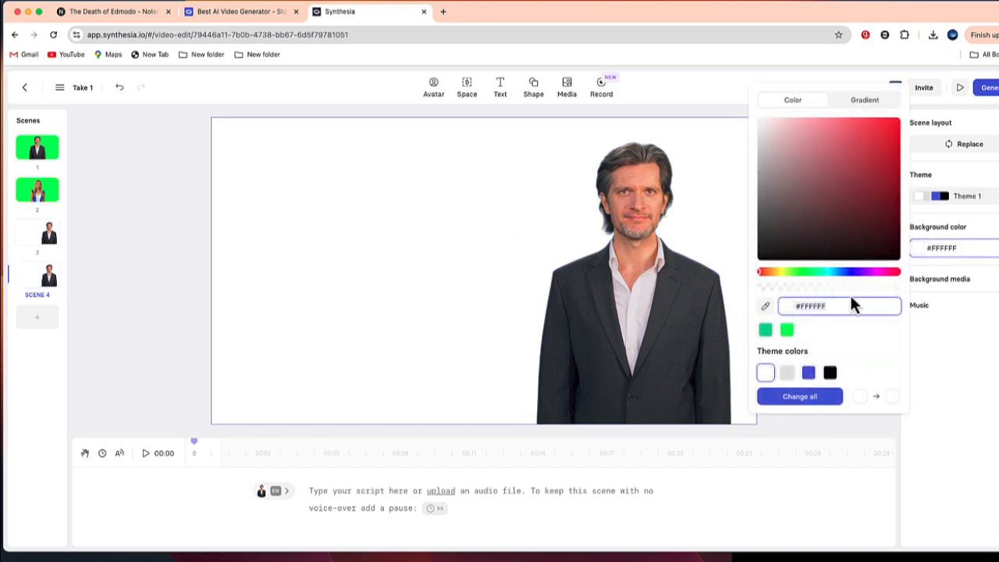
left_click(786, 328)
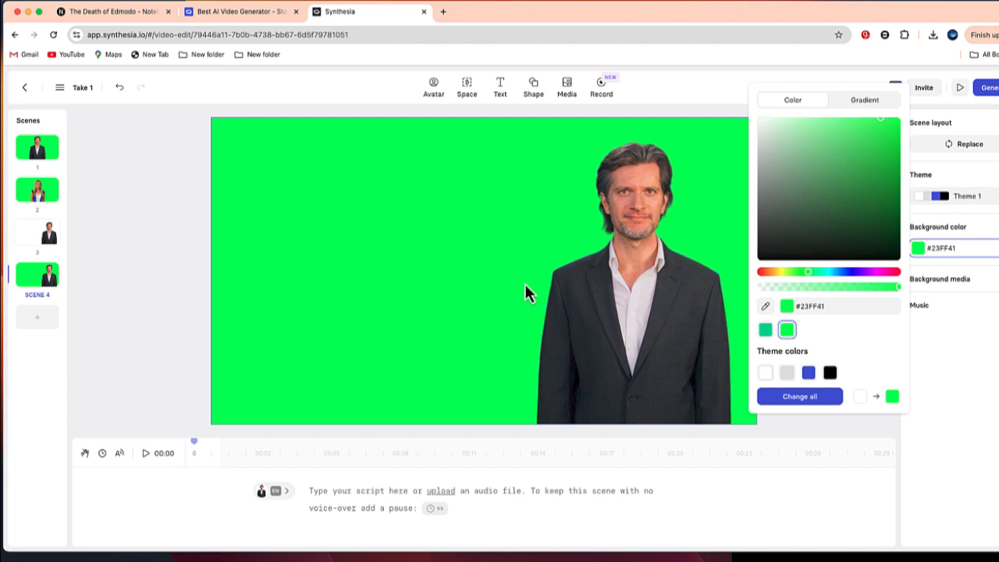
mouse_move(535, 282)
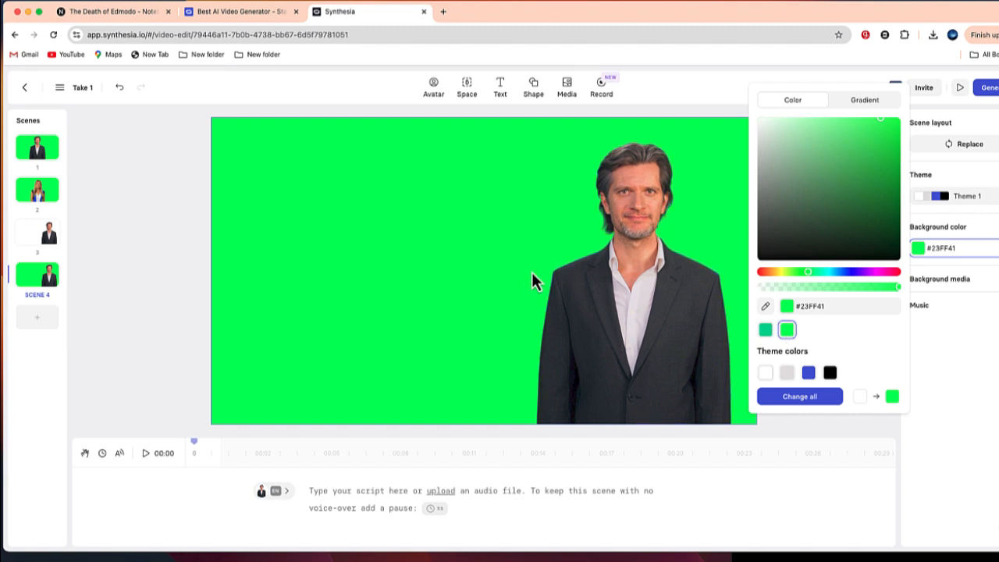
left_click(624, 274)
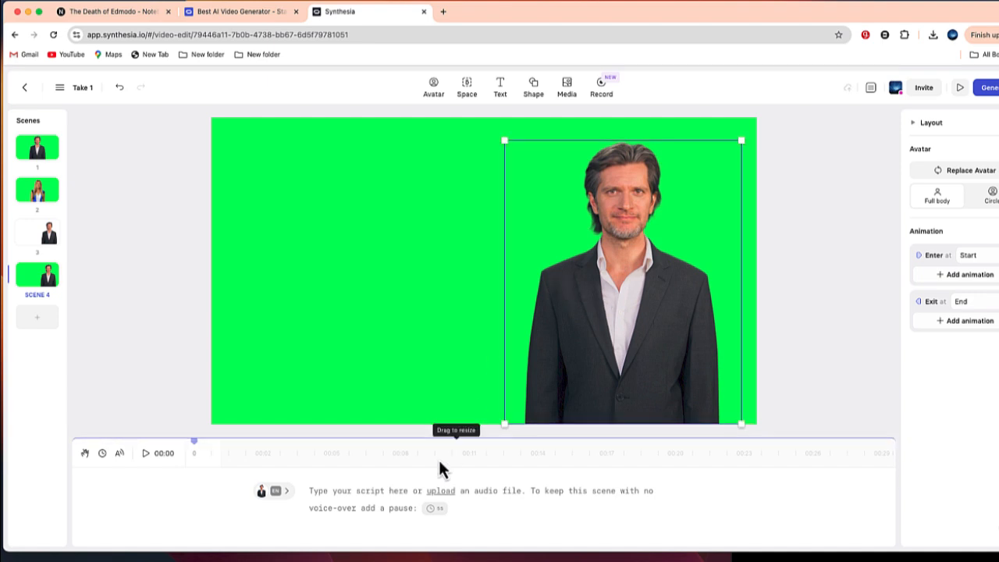
mouse_move(444, 500)
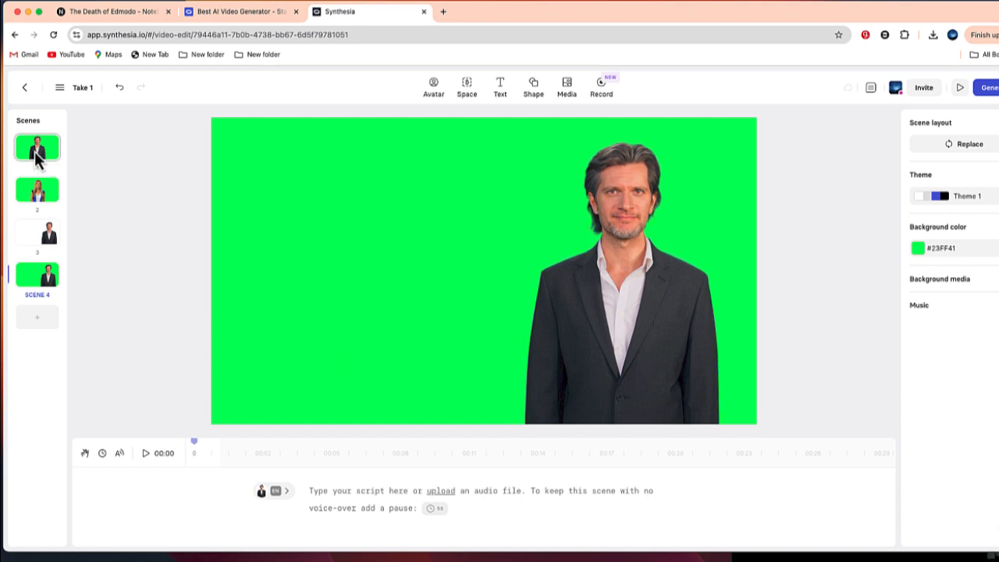
Check scene 1's male presenter, then open scene 2 with the female presenter.
left_click(37, 148)
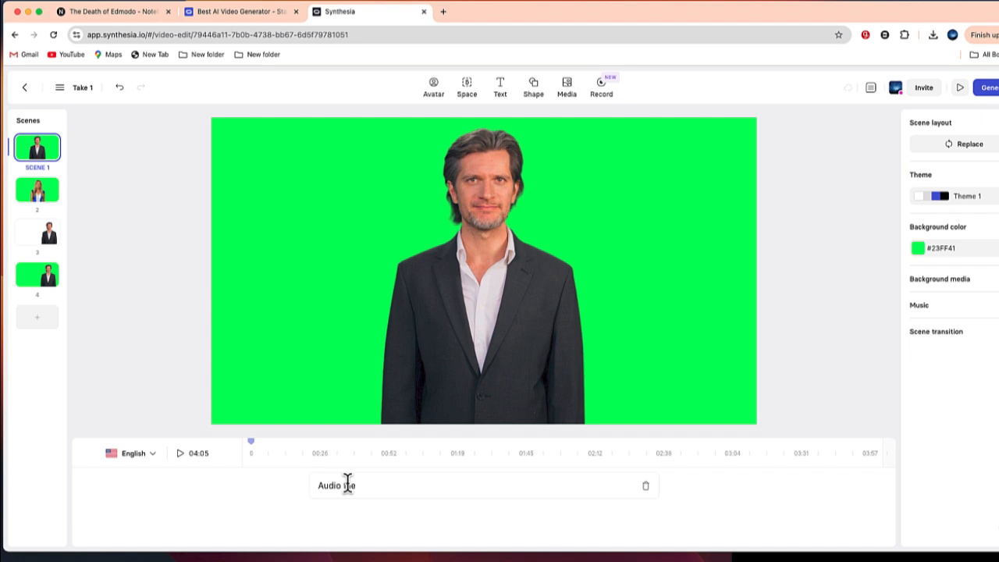
mouse_move(183, 459)
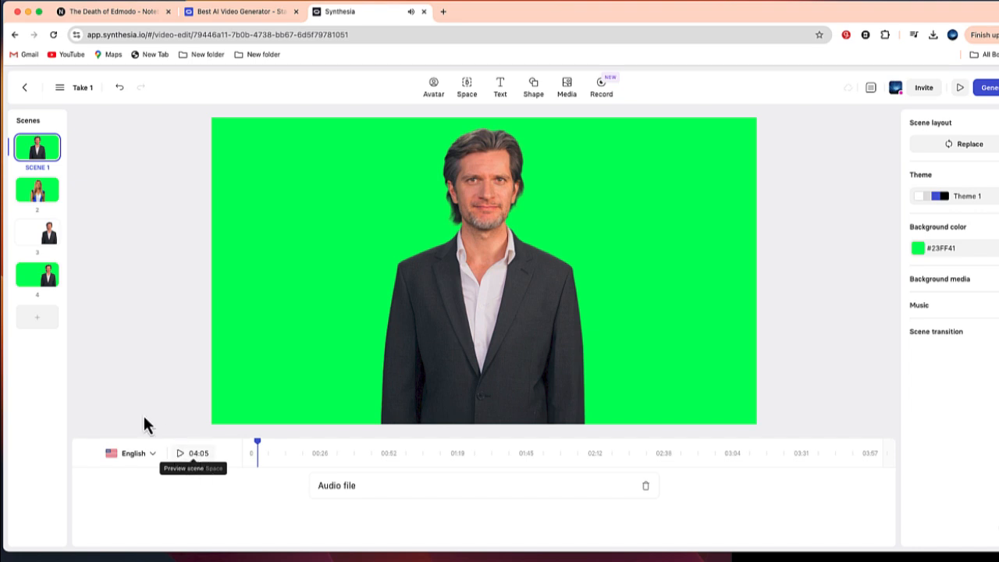
mouse_move(36, 190)
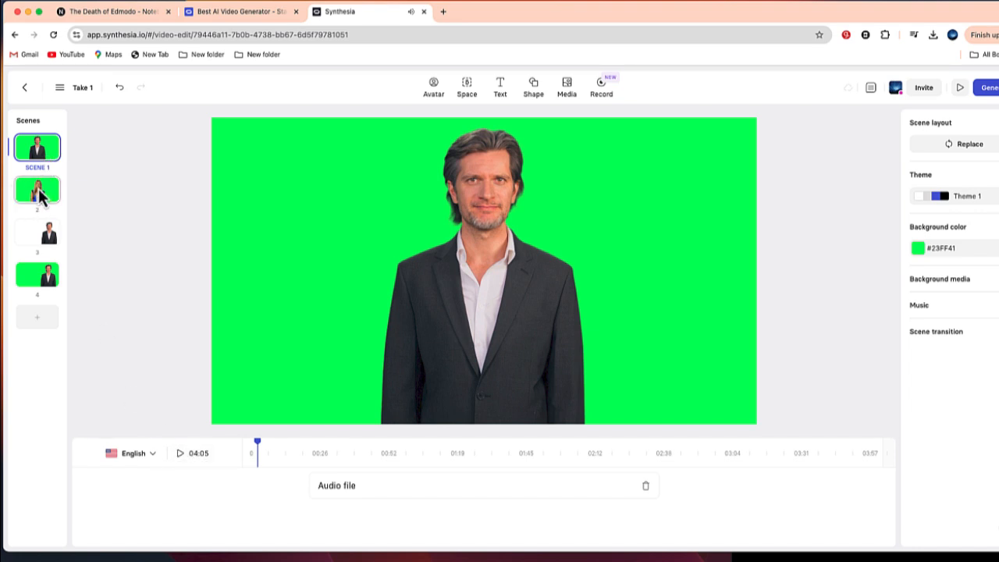
left_click(37, 190)
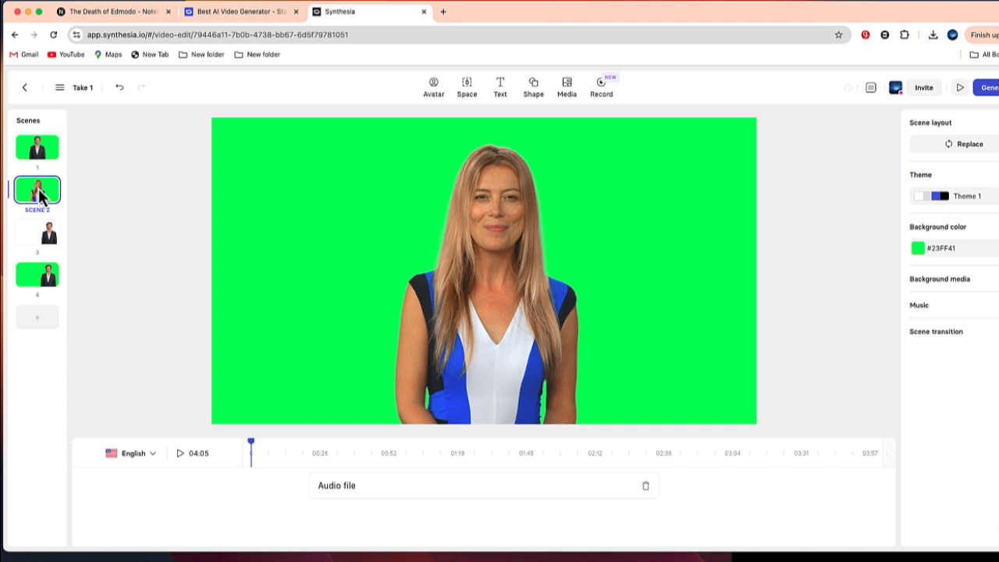
mouse_move(367, 511)
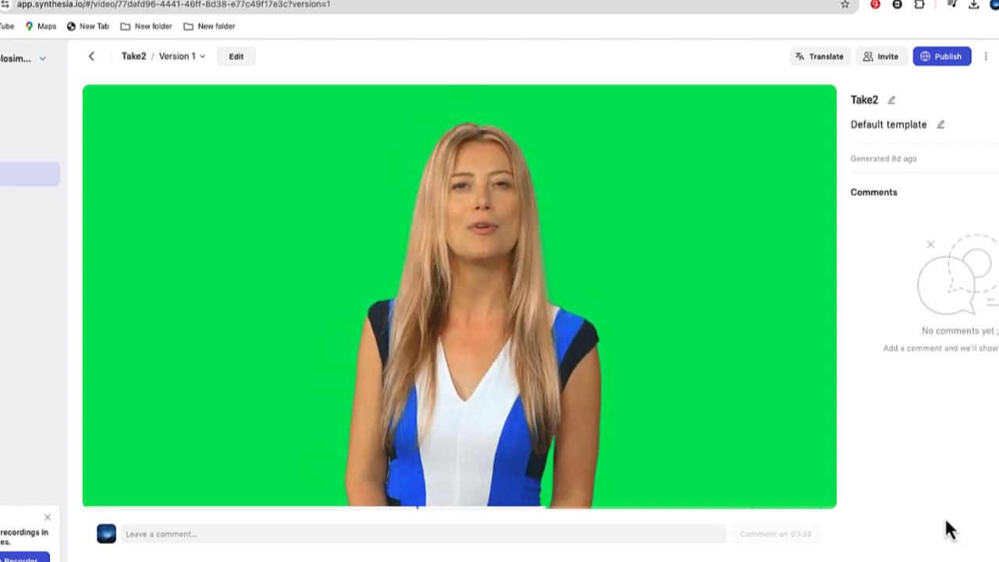
Return to the Take 1 scene editor from the Take2 video view.
left_click(236, 55)
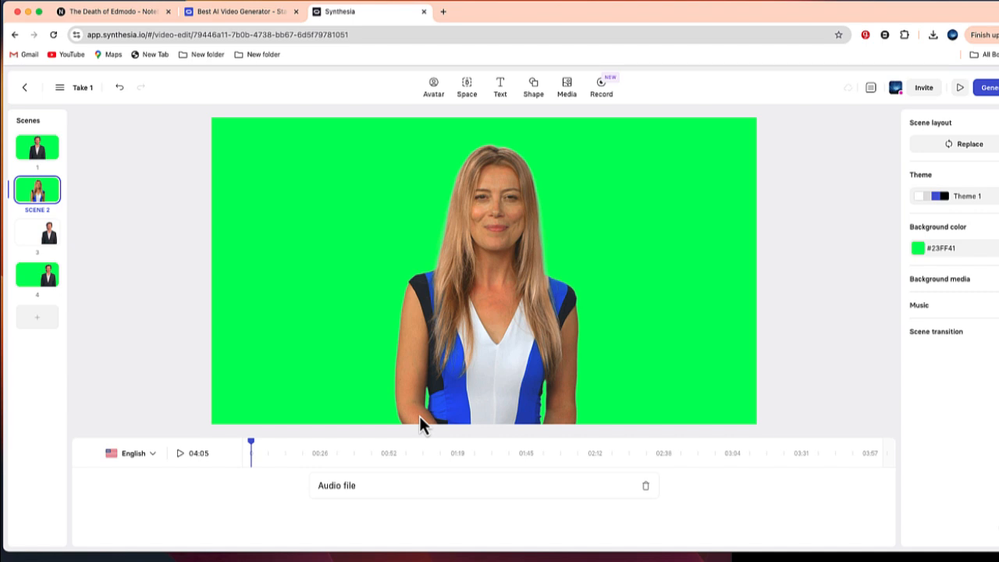
mouse_move(782, 213)
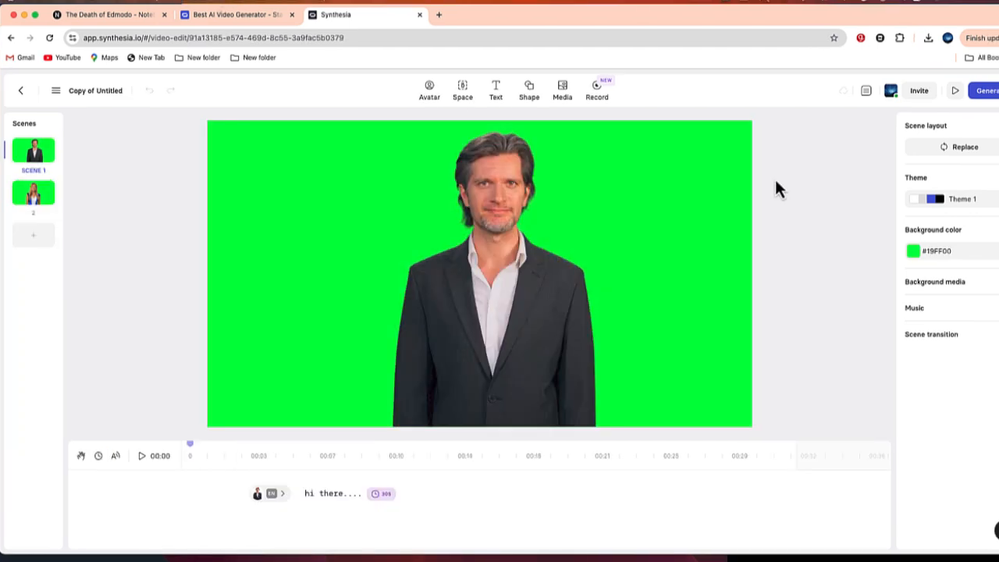
left_click(33, 193)
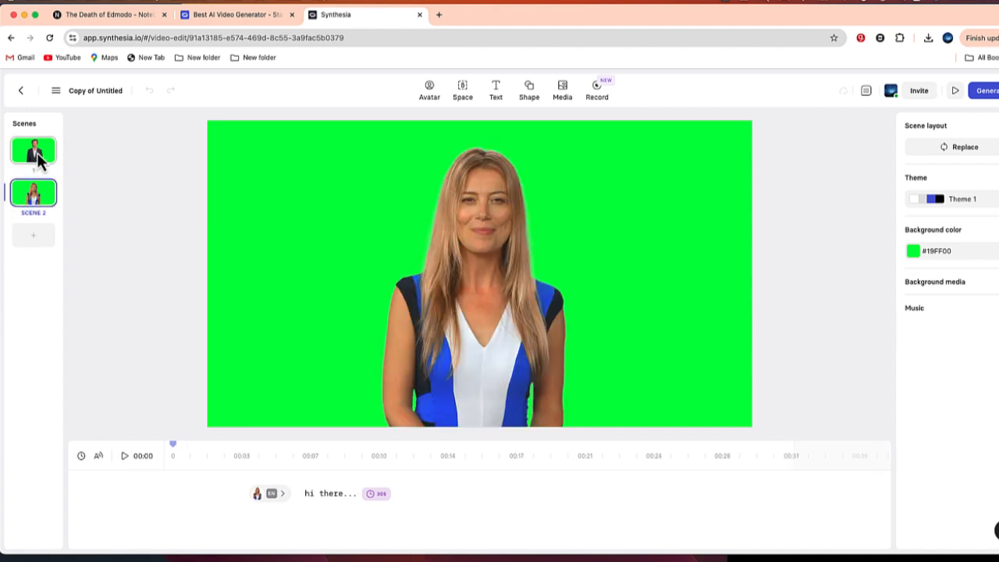
left_click(33, 151)
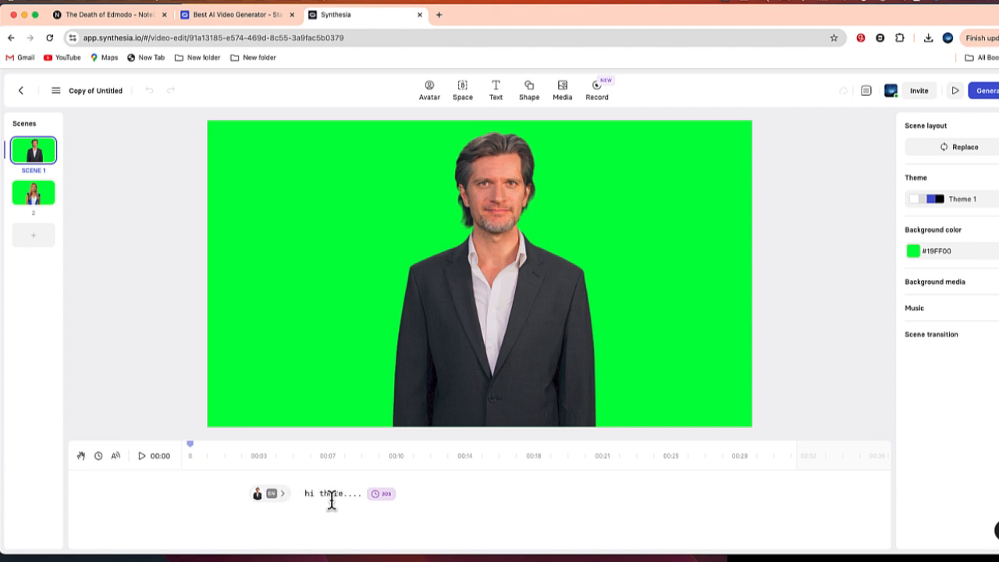
left_click(257, 493)
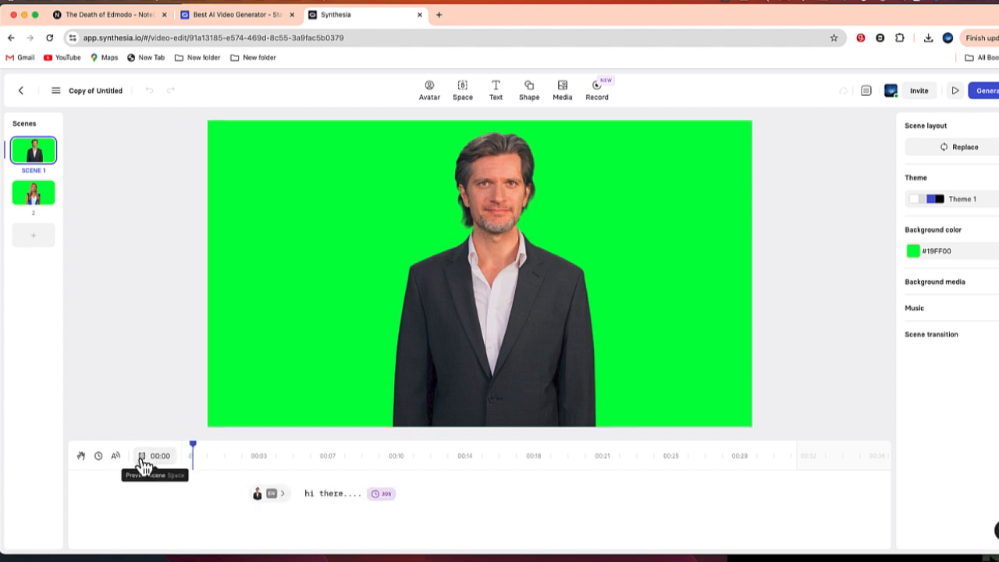
left_click(141, 456)
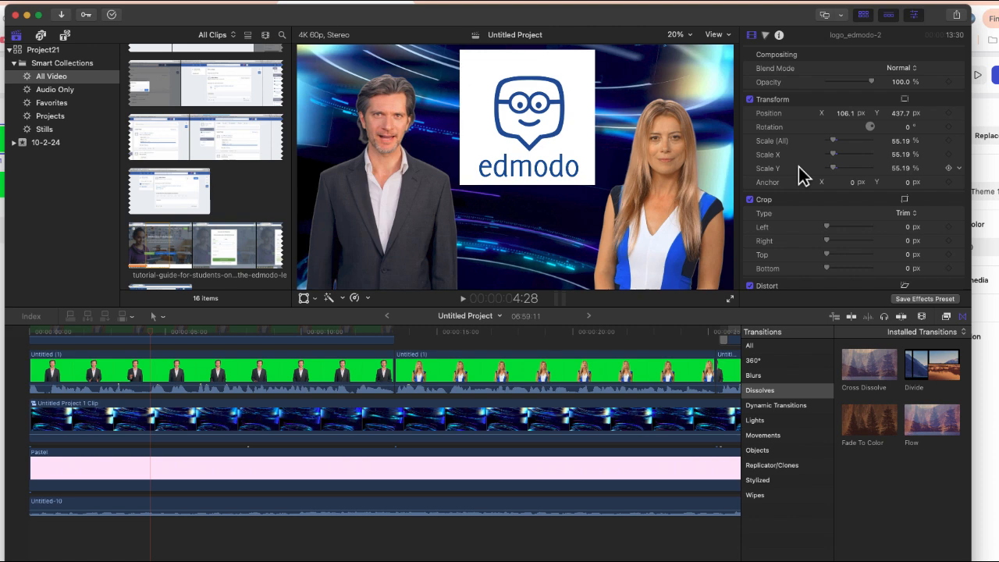
mouse_move(413, 164)
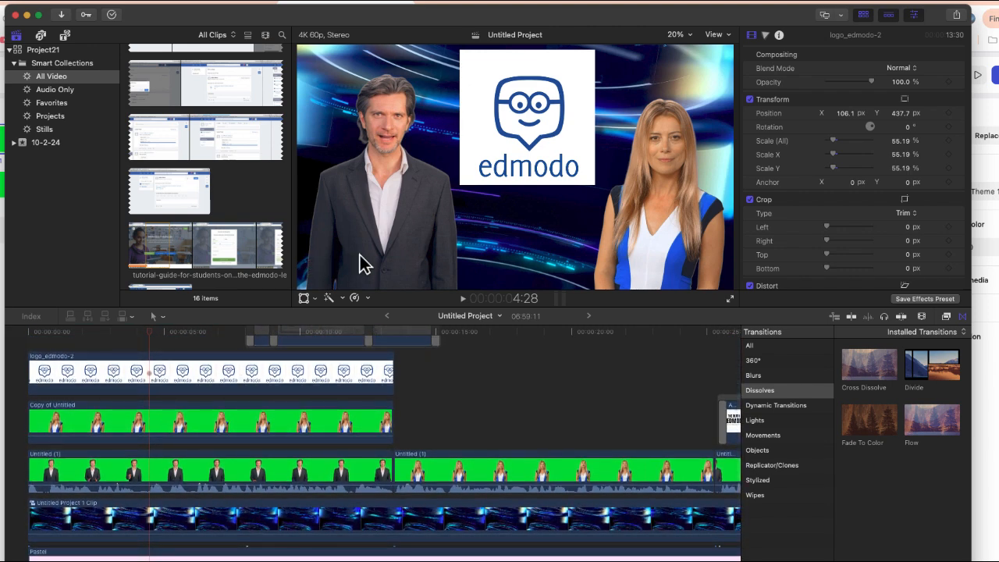
mouse_move(231, 433)
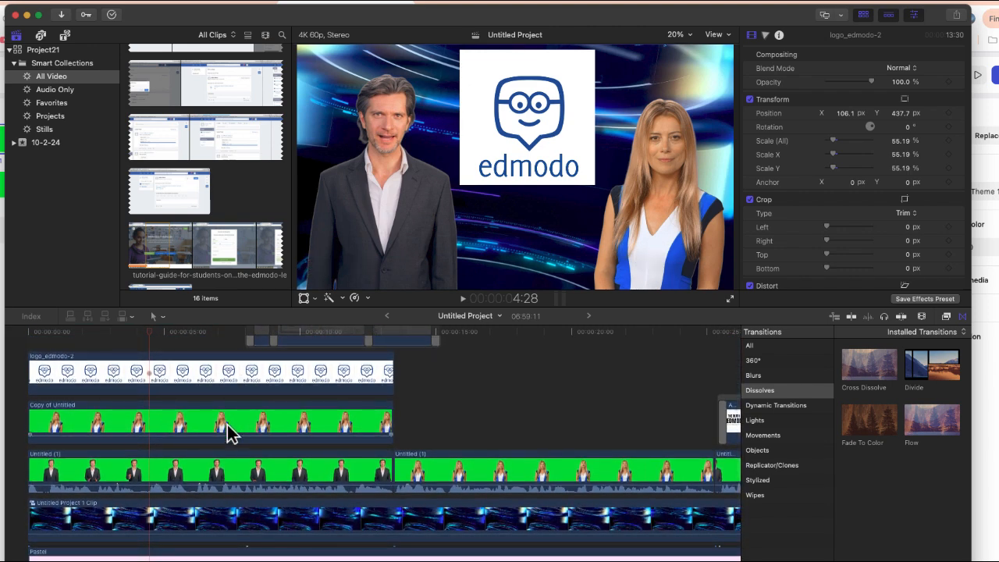
Select the Copy of Untitled presenter clip and the logo_edmodo-2 clip to inspect their Transform settings.
left_click(210, 421)
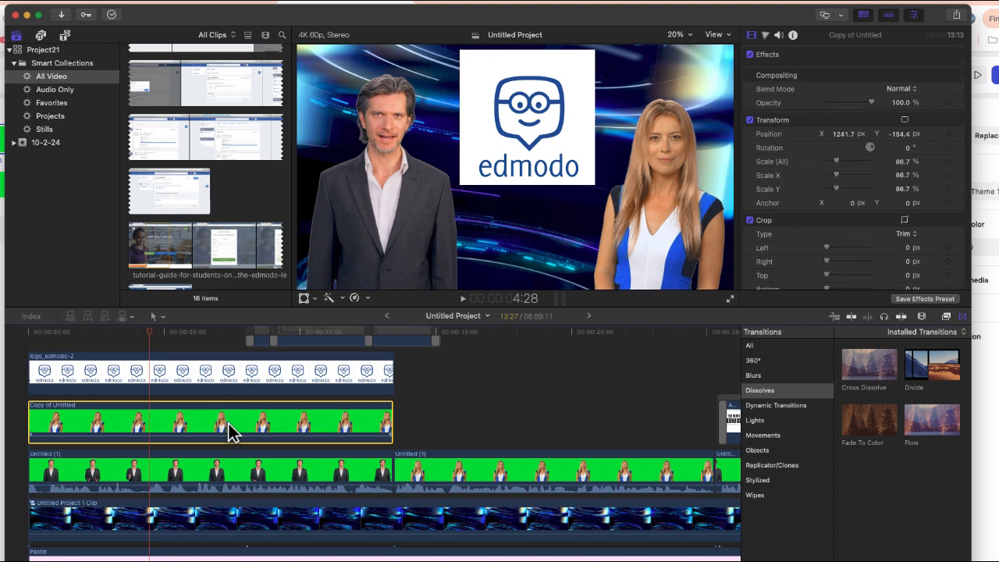
left_click(234, 468)
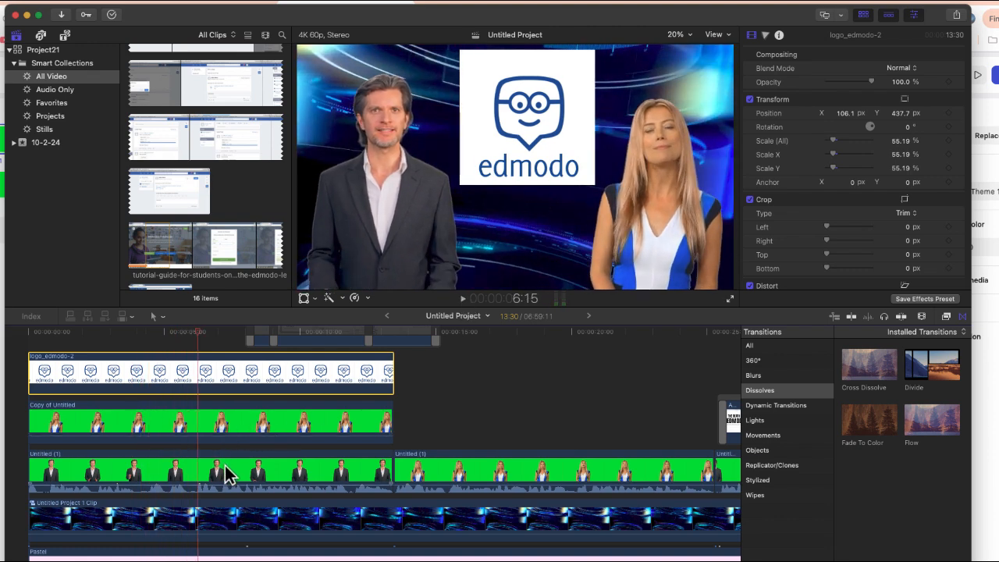
mouse_move(652, 269)
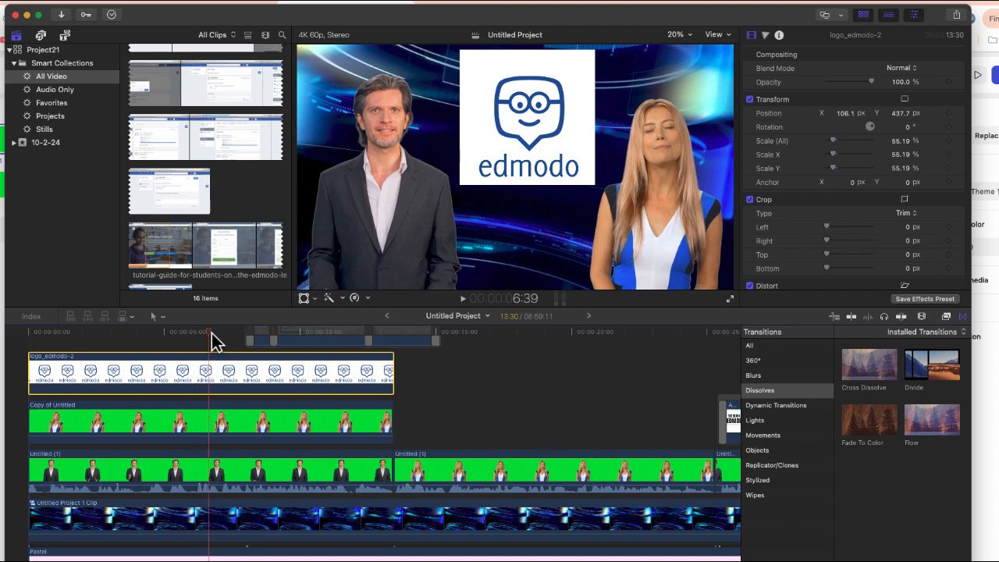
Move the playhead to about 1:23, where the female presenter stands beside the laptop inset.
left_click(484, 331)
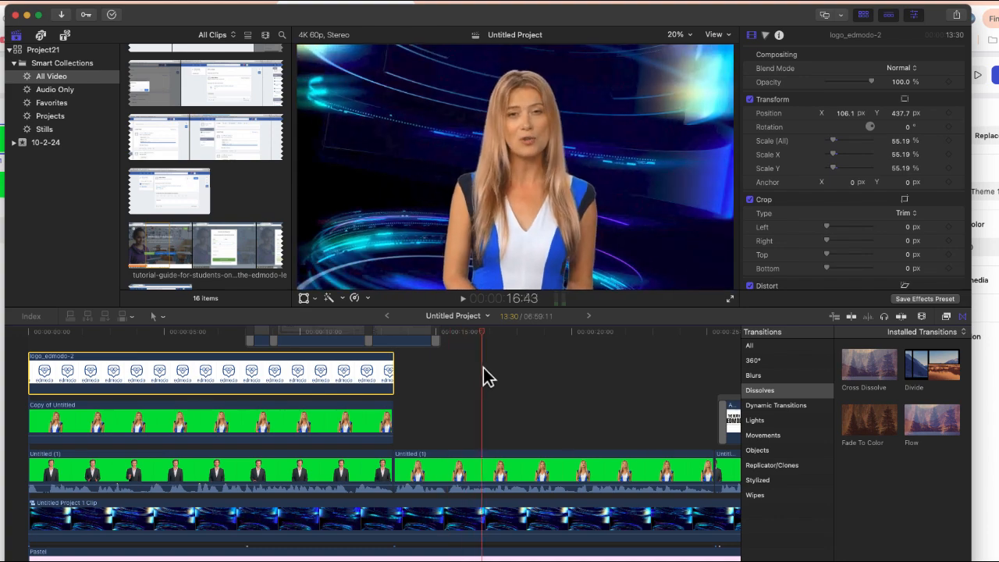
left_click(537, 332)
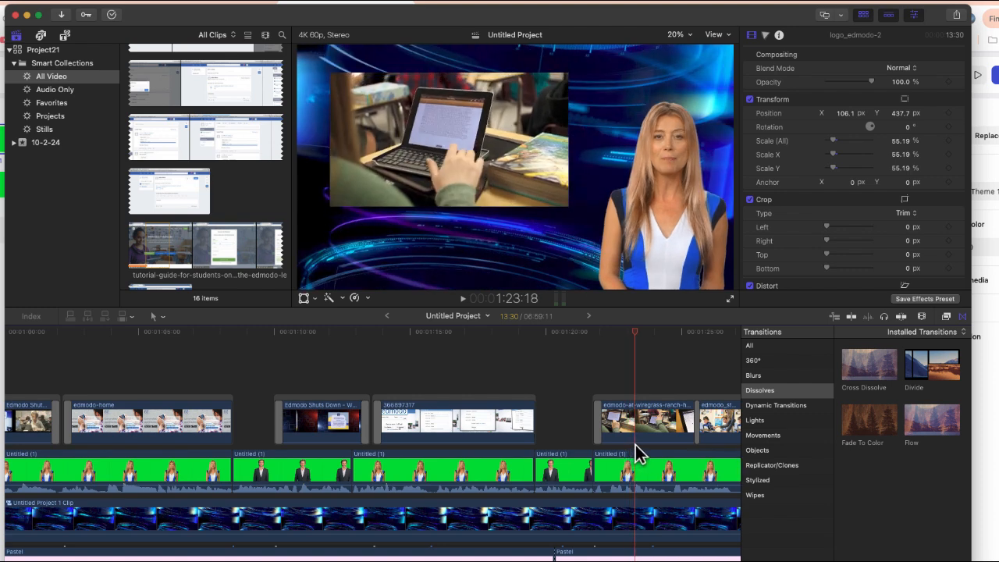
mouse_move(472, 164)
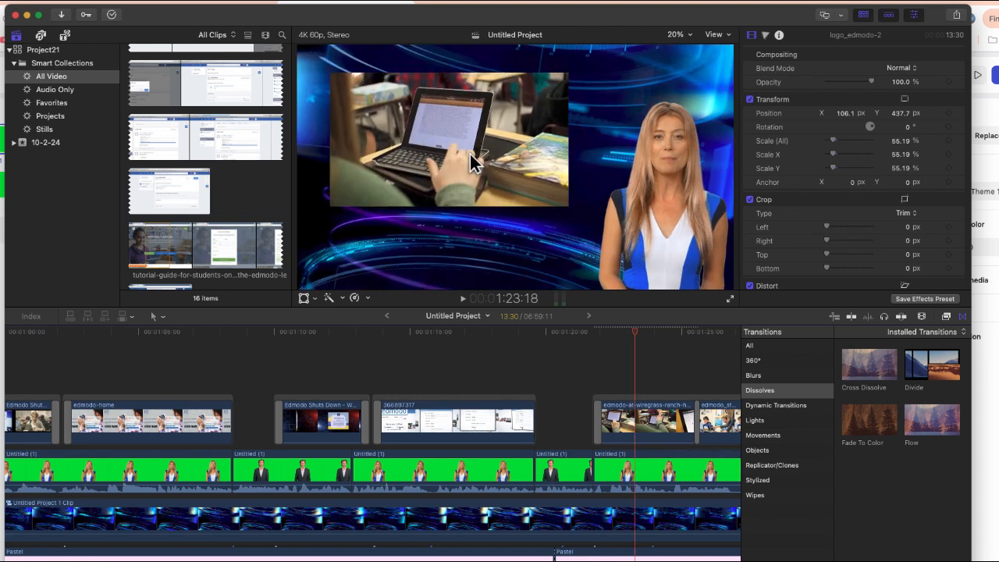
mouse_move(478, 174)
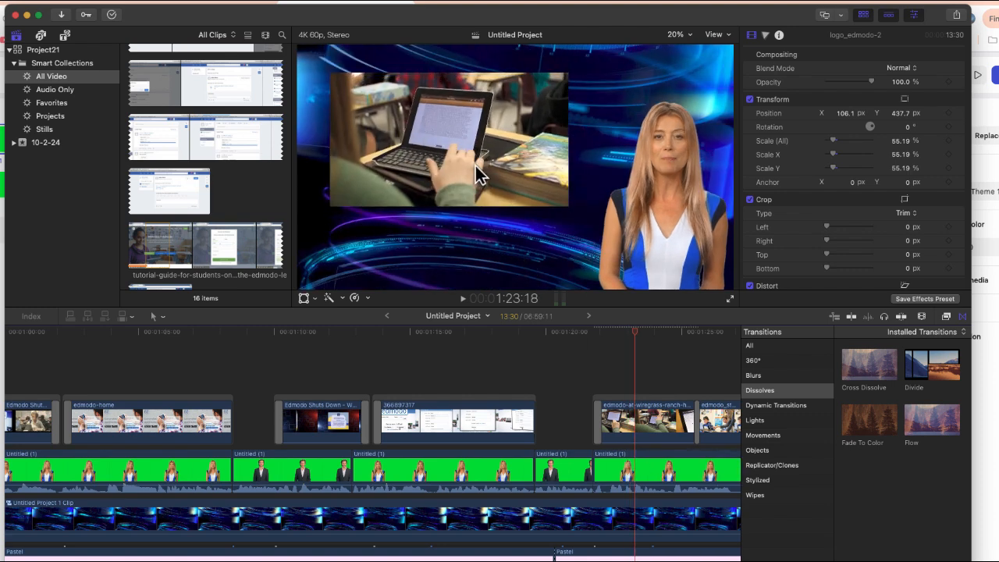
left_click(648, 336)
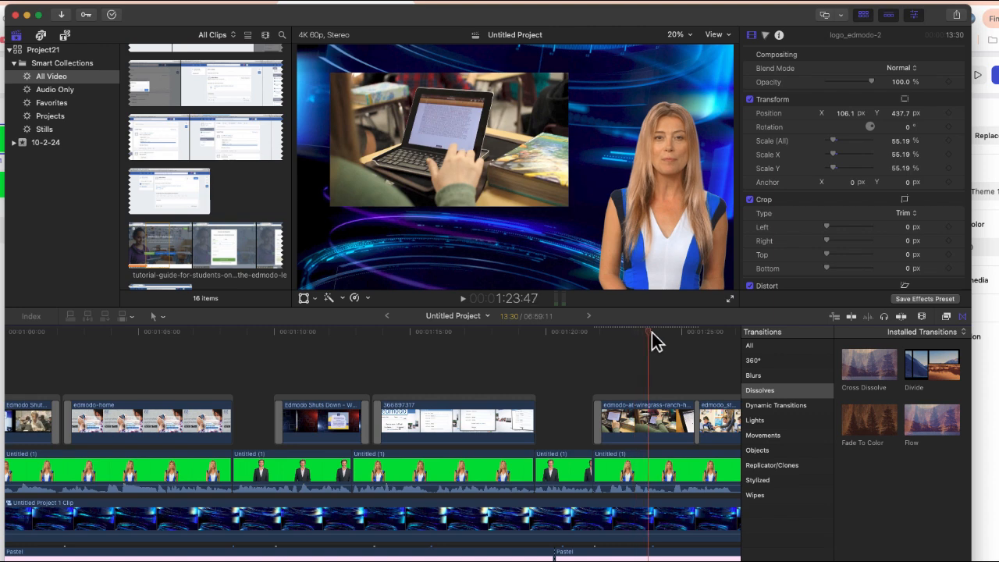